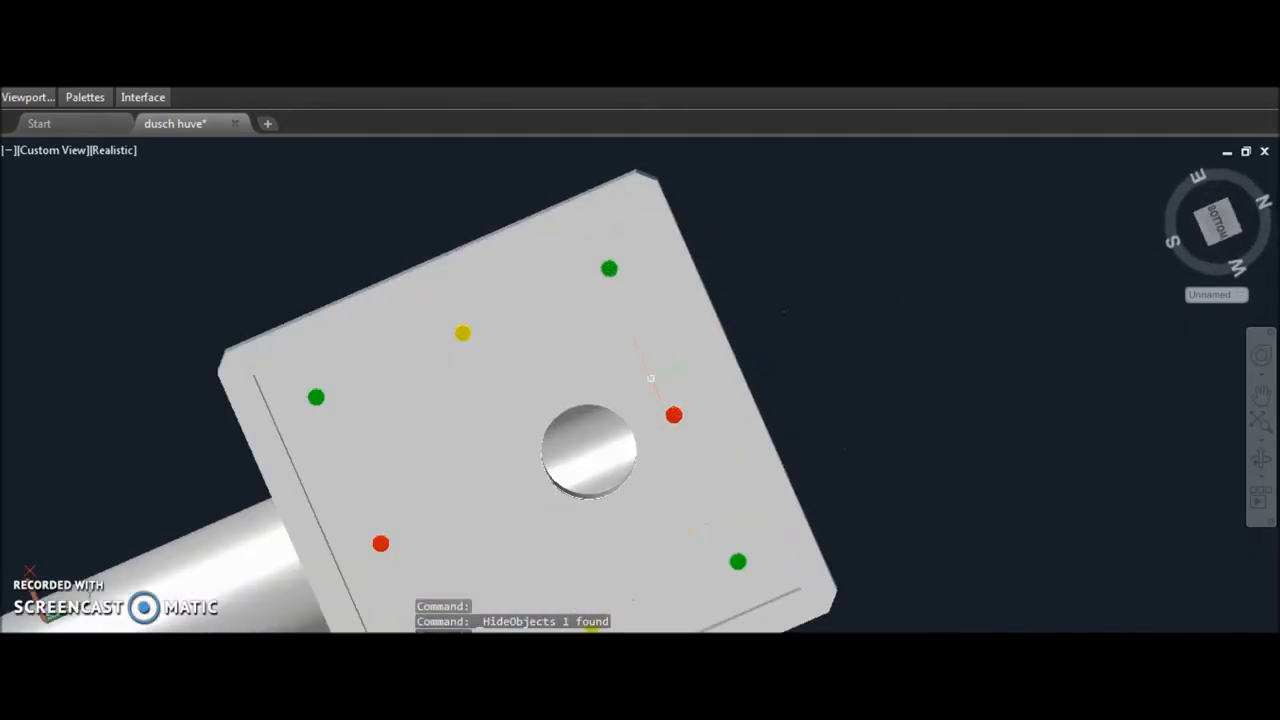
- Pan the view up and right to reveal the plate's lower edge and bottom dots
{"action": "left_click_drag", "start_coordinate": [650, 400], "coordinate": [855, 290]}
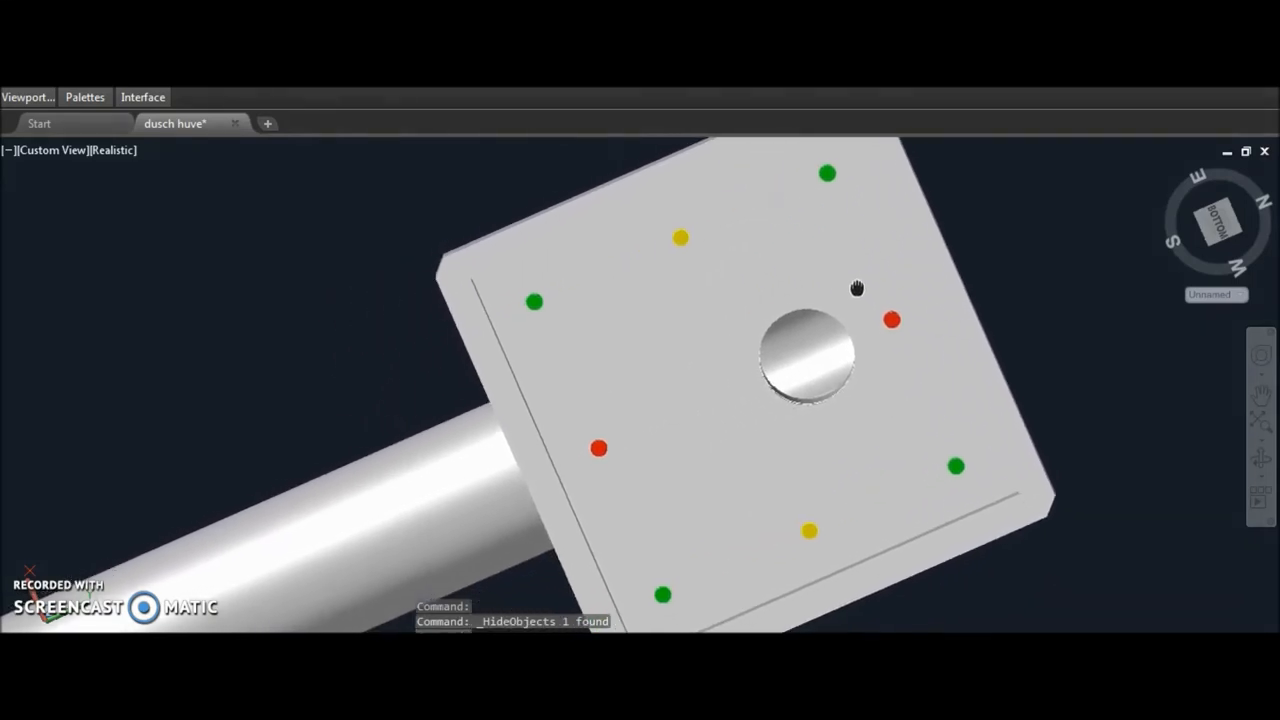